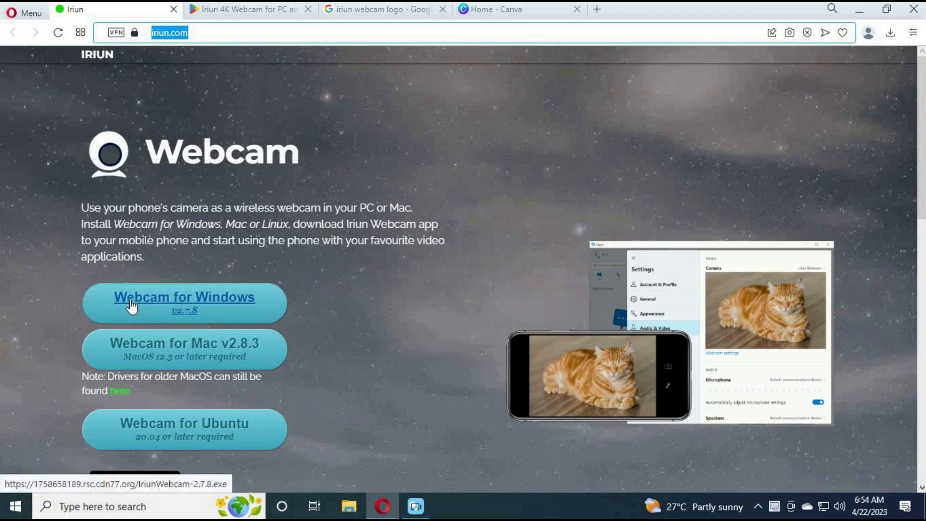
{"action": "mouse_move", "coordinate": [173, 224]}
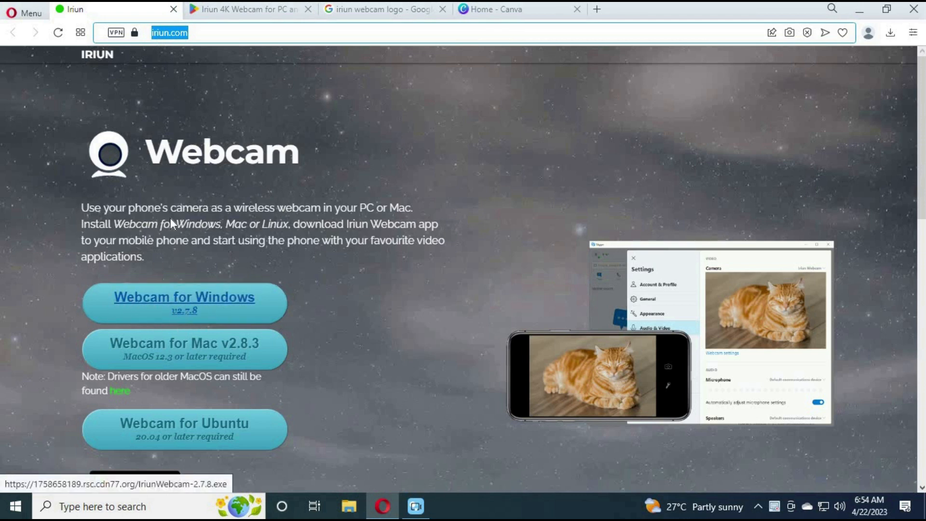
Step: View the Google Play listing for Iriun 4K Webcam for PC and Mac
{"action": "left_click", "coordinate": [242, 8]}
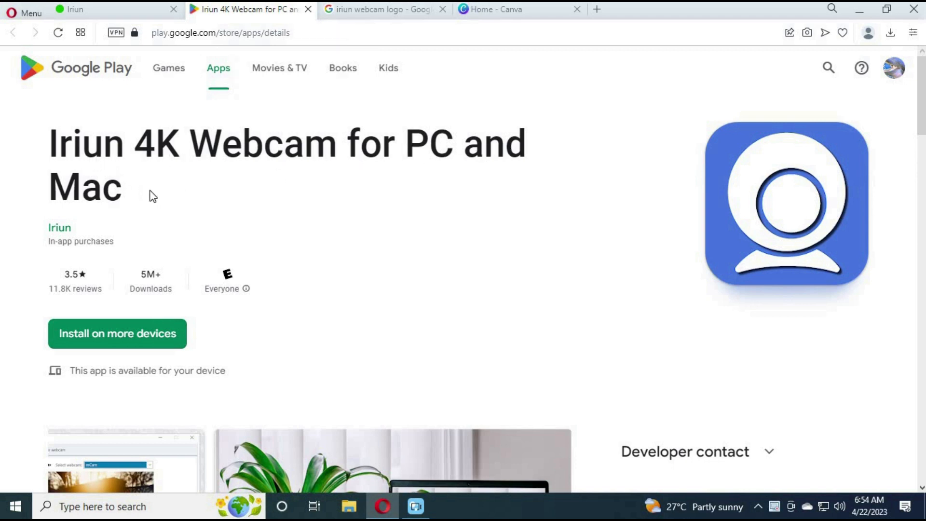
{"action": "scroll", "scroll_direction": "down", "scroll_amount": 3}
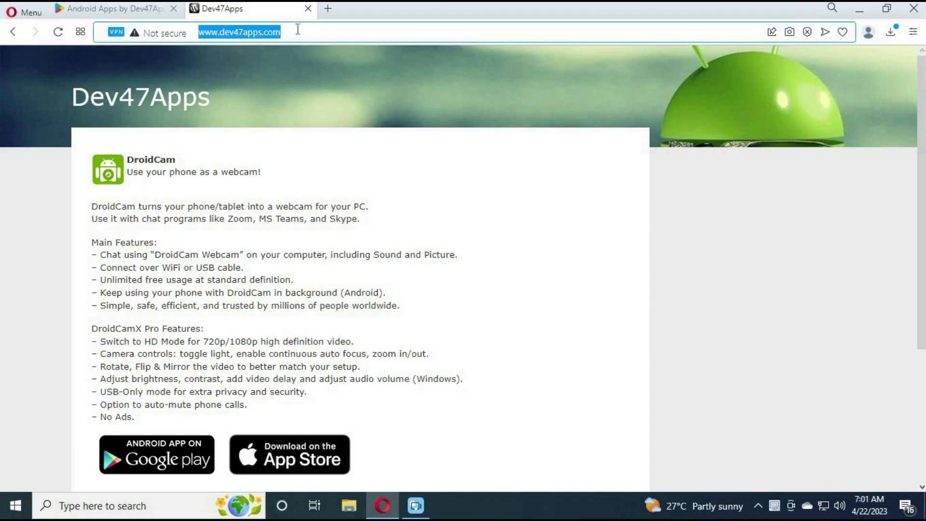
Step: Review DroidCam's PC client downloads, then browse the Dev47Apps developer page on Google Play
{"action": "scroll", "scroll_direction": "down", "scroll_amount": 3}
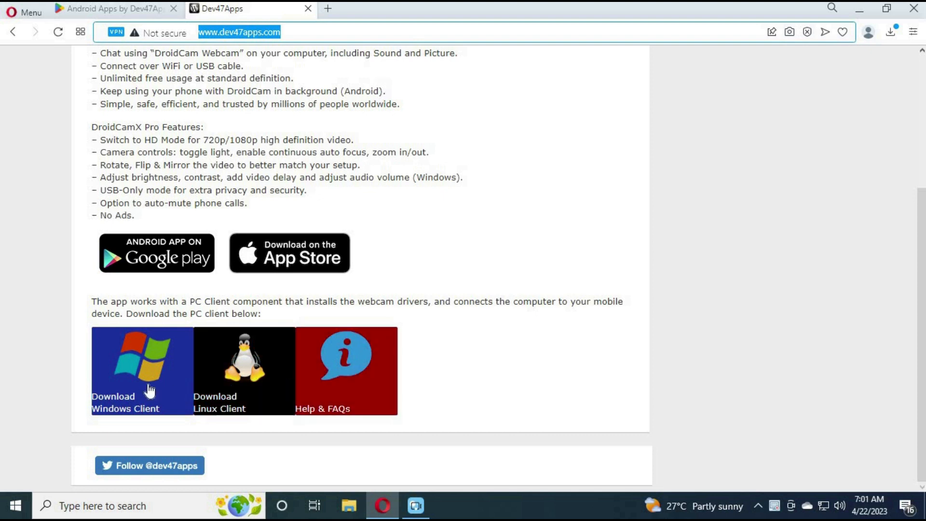
{"action": "mouse_move", "coordinate": [160, 372]}
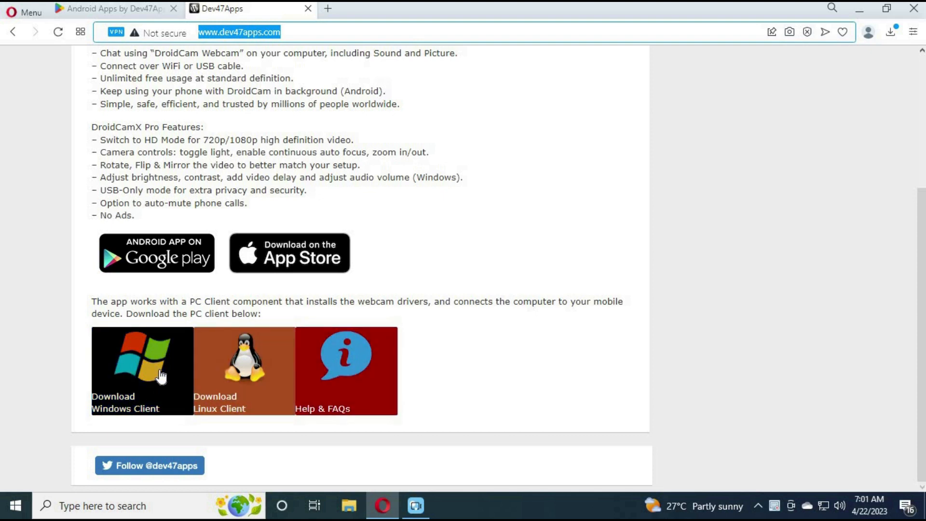
{"action": "scroll", "scroll_direction": "up", "scroll_amount": 3}
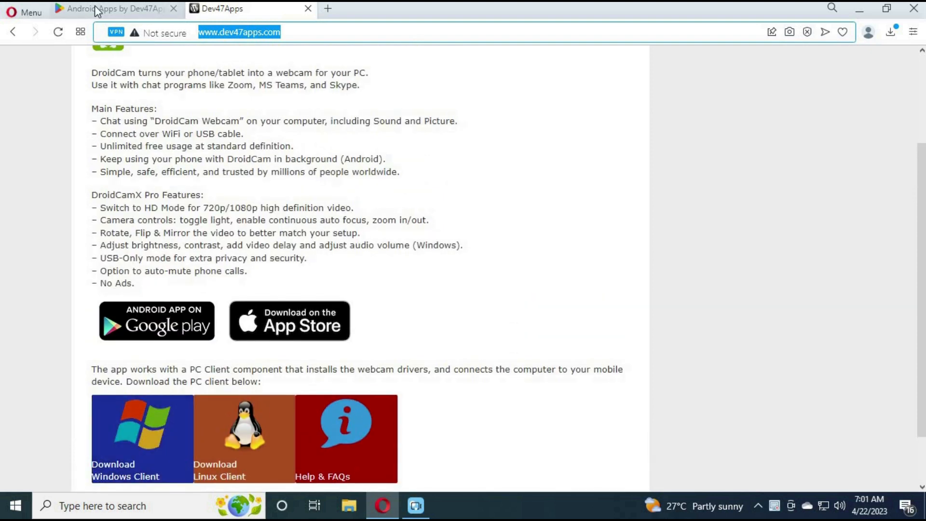
{"action": "left_click", "coordinate": [110, 8]}
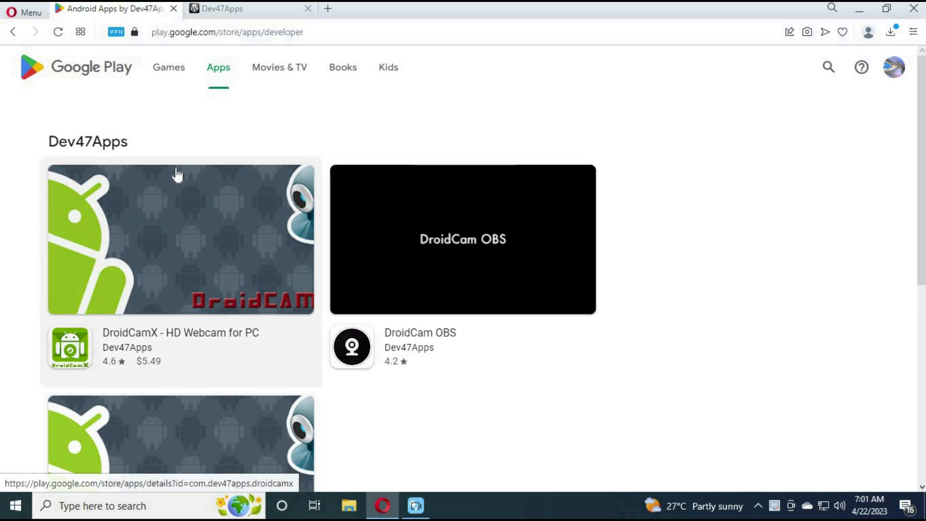
{"action": "scroll", "scroll_direction": "down", "scroll_amount": 3}
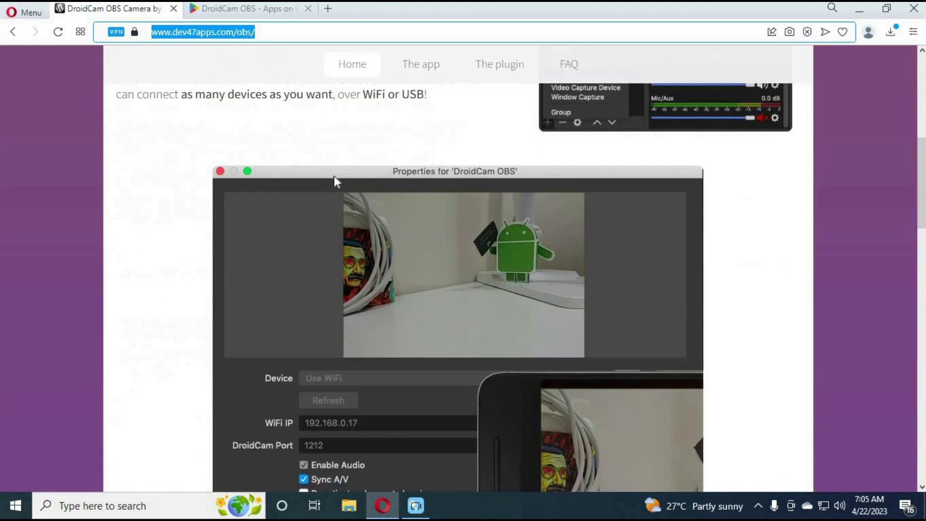
Step: View the OBS plugin download section, then the DroidCam OBS Google Play listing and its title
{"action": "left_click", "coordinate": [499, 63]}
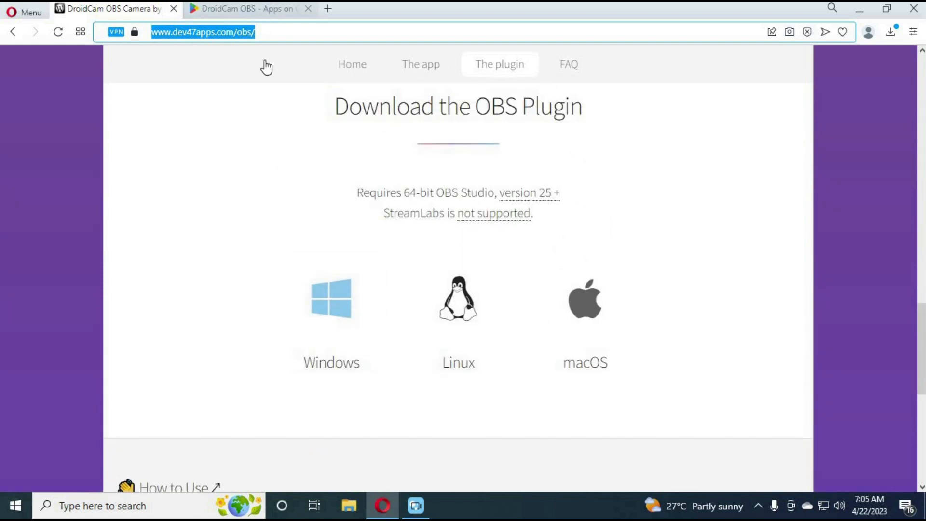
{"action": "left_click", "coordinate": [248, 8]}
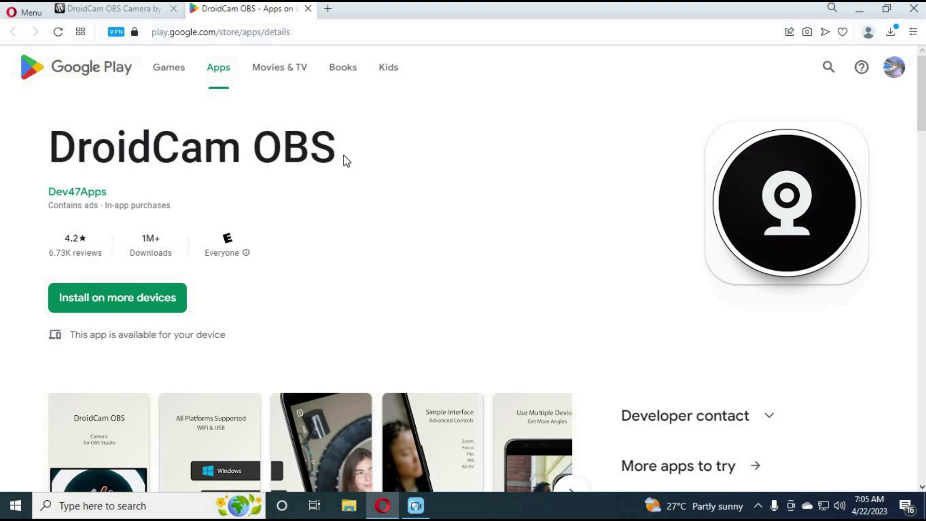
{"action": "double_click", "coordinate": [191, 146]}
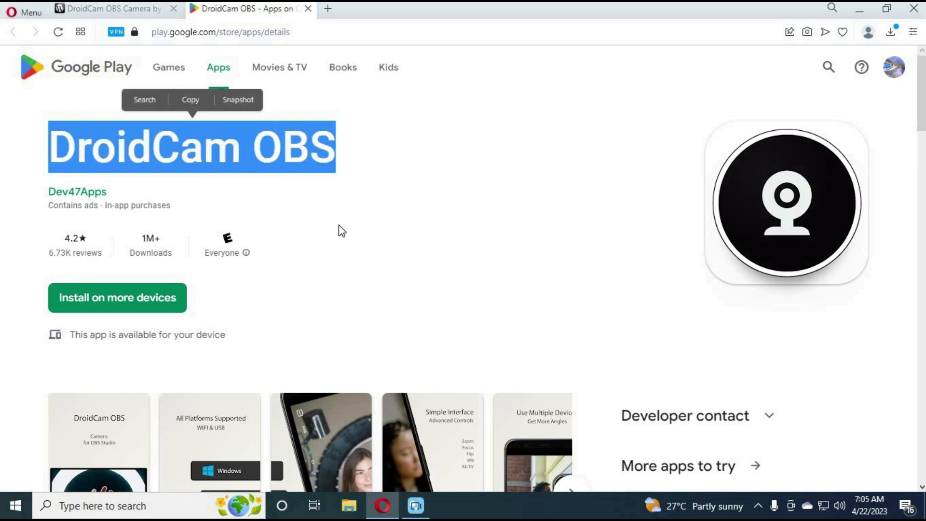
{"action": "left_click", "coordinate": [109, 8]}
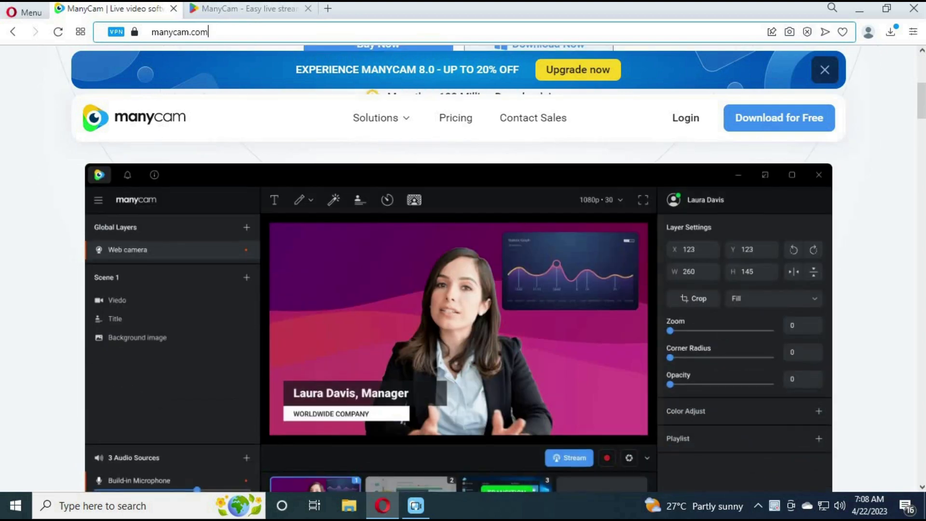
Step: View the Google Play listing for ManyCam - Easy live streaming
{"action": "left_click", "coordinate": [248, 8]}
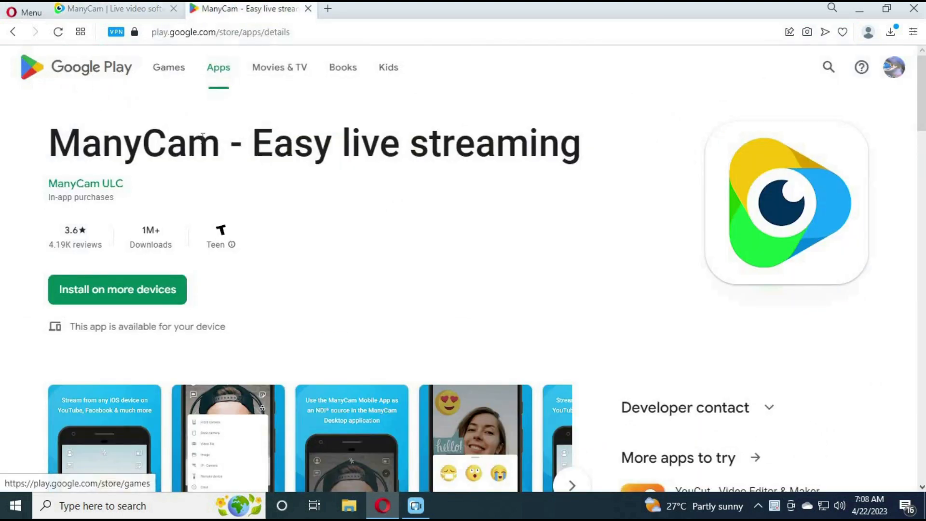
{"action": "mouse_move", "coordinate": [250, 252]}
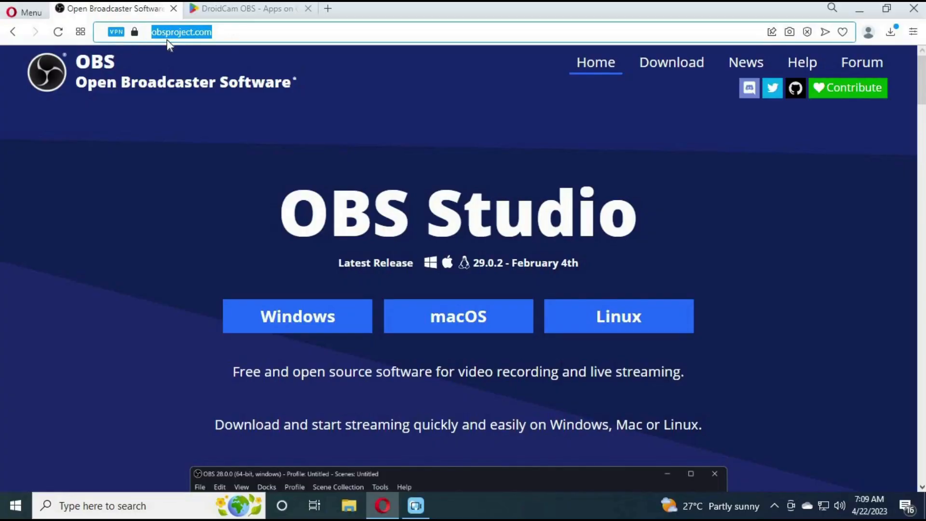
{"action": "mouse_move", "coordinate": [312, 302]}
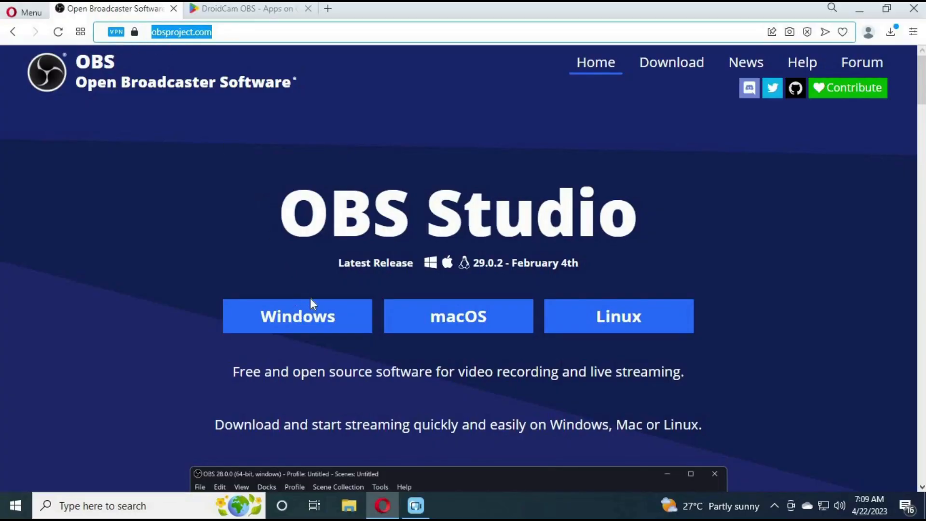
Step: Browse obsproject.com down to the sponsors, then return to the DroidCam OBS listing
{"action": "scroll", "scroll_direction": "down", "scroll_amount": 3}
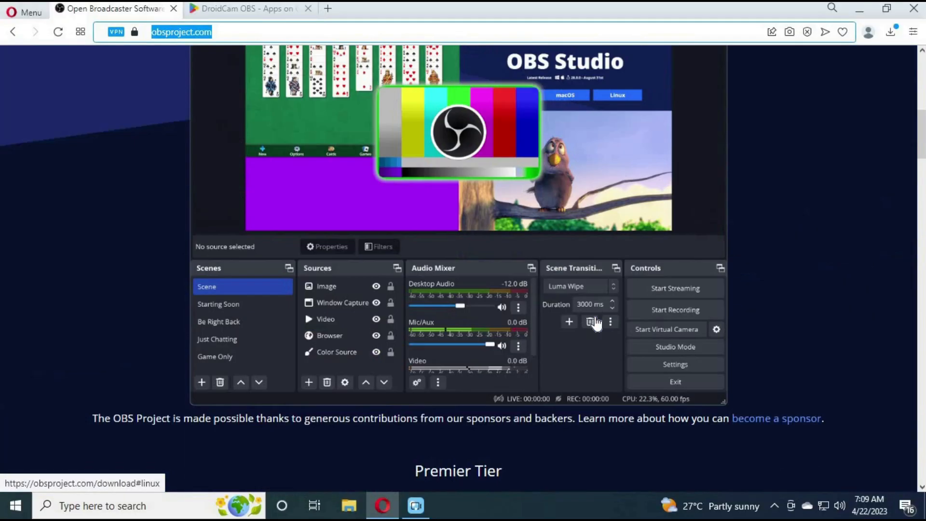
{"action": "scroll", "scroll_direction": "down", "scroll_amount": 3}
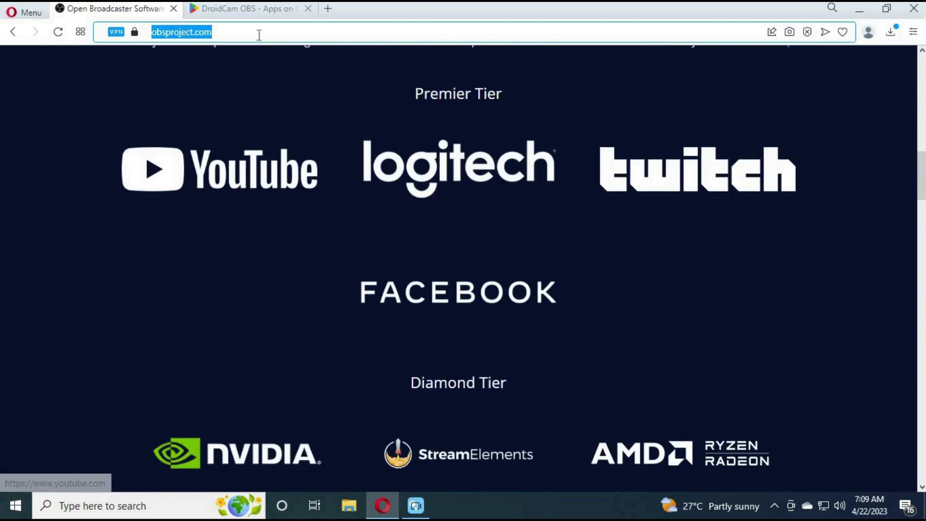
{"action": "left_click", "coordinate": [248, 9]}
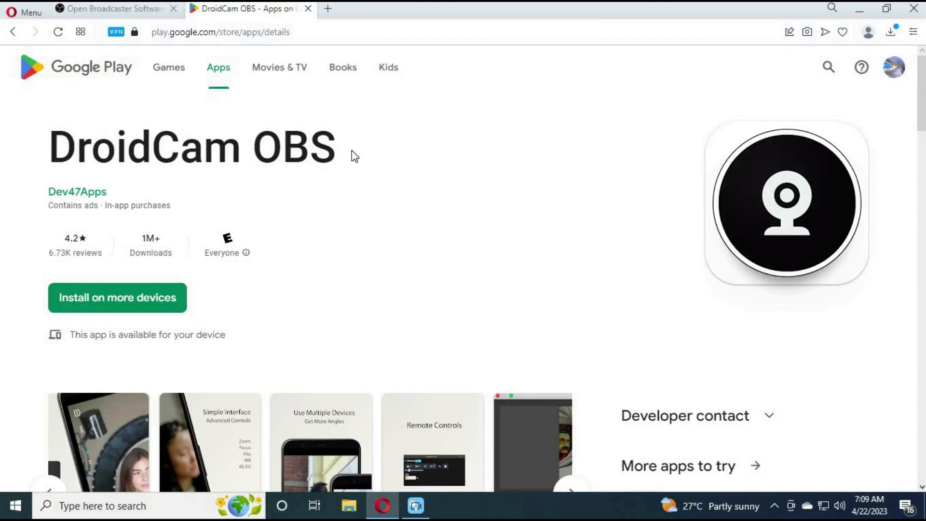
Step: Select the DroidCam OBS title and review its Google Play listing details
{"action": "double_click", "coordinate": [192, 148]}
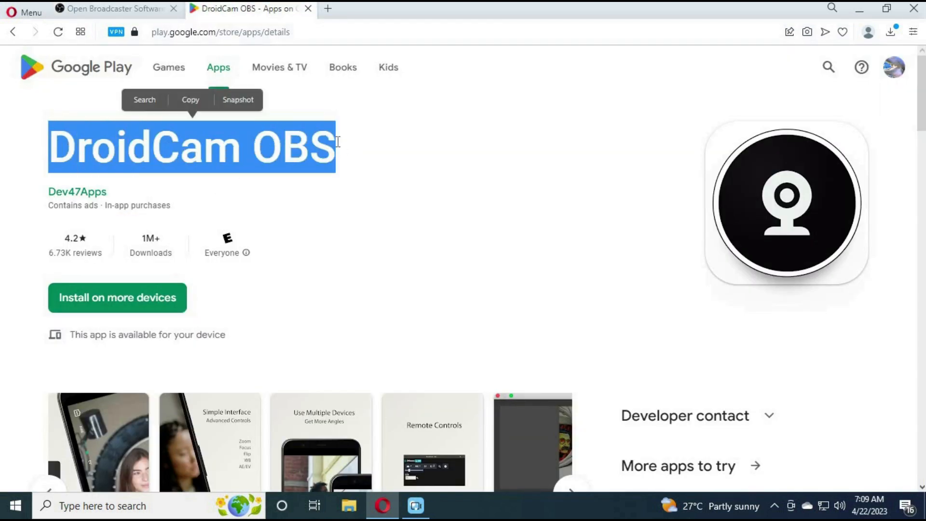
{"action": "scroll", "scroll_direction": "down", "scroll_amount": 3}
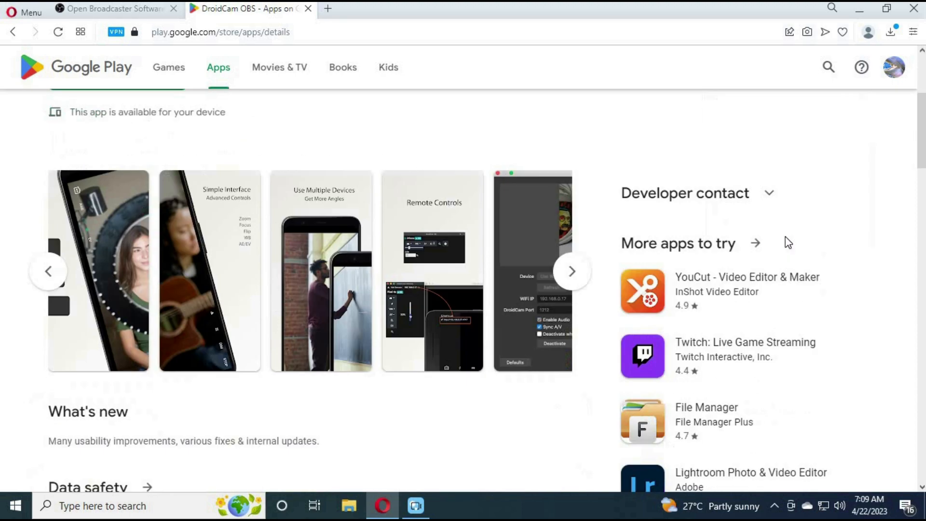
{"action": "scroll", "scroll_direction": "down", "scroll_amount": 3}
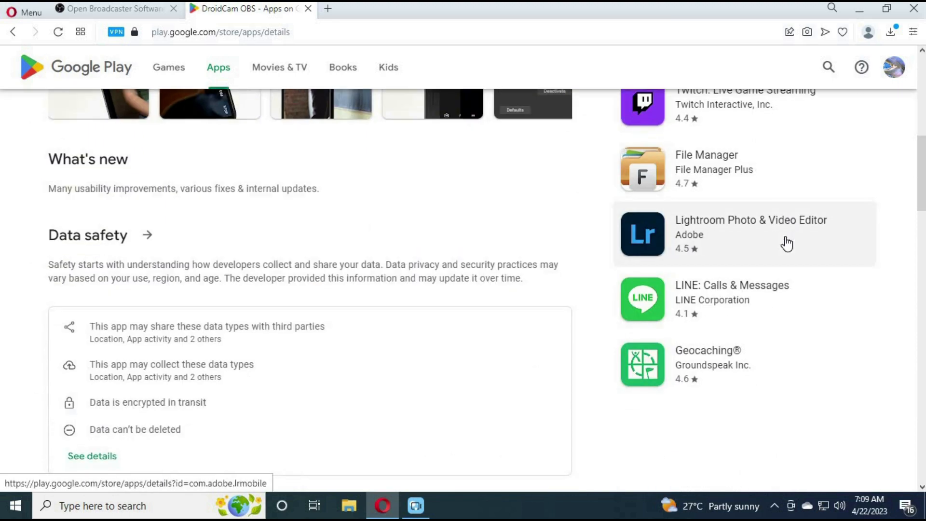
{"action": "scroll", "scroll_direction": "up", "scroll_amount": 3}
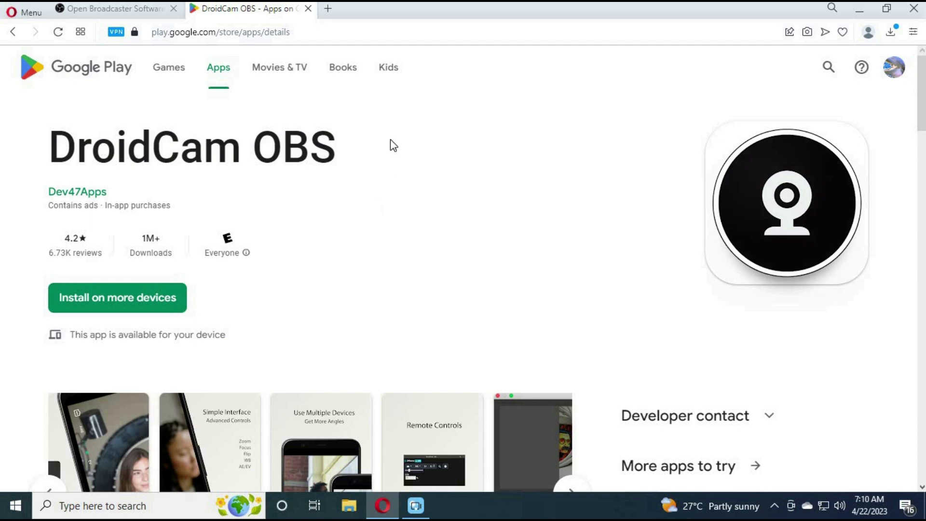
{"action": "mouse_move", "coordinate": [92, 15]}
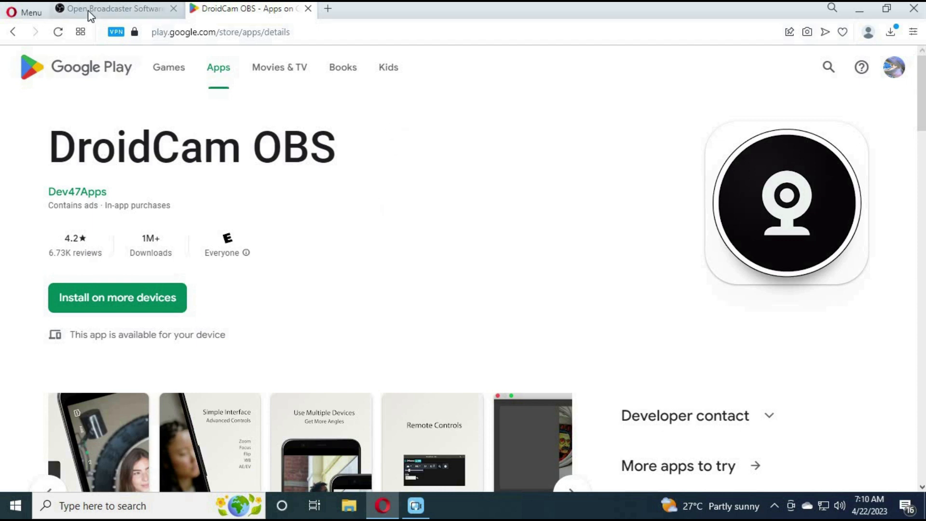
{"action": "mouse_move", "coordinate": [110, 9]}
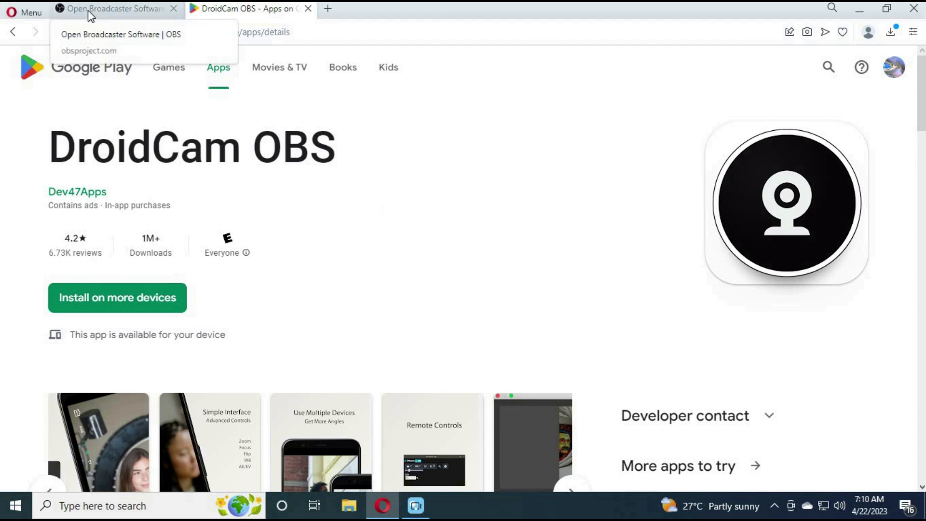
Step: Return to the OBS Project homepage and browse its sponsor tiers
{"action": "left_click", "coordinate": [113, 8]}
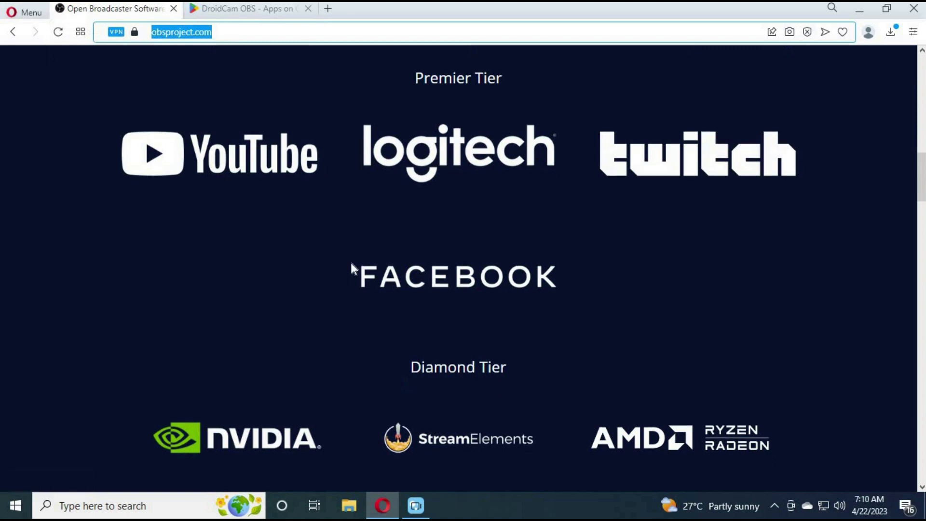
{"action": "scroll", "scroll_direction": "down", "scroll_amount": 3}
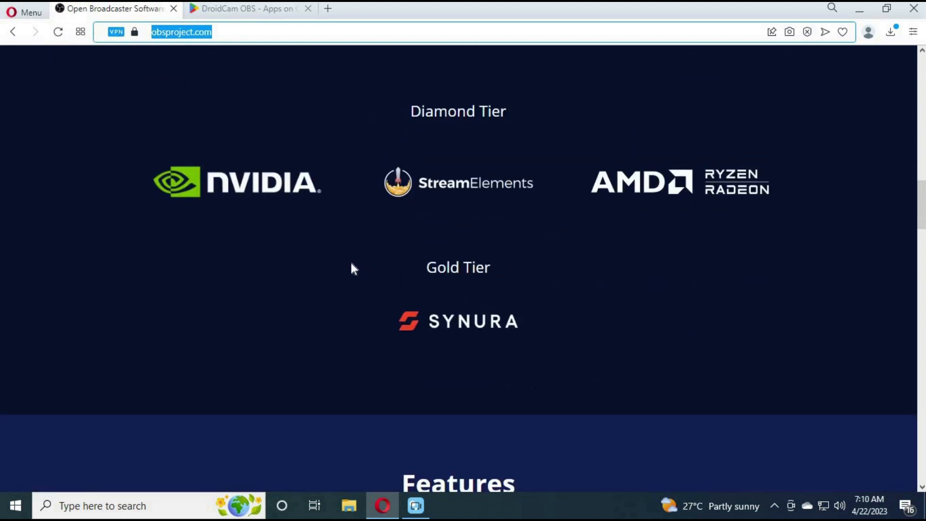